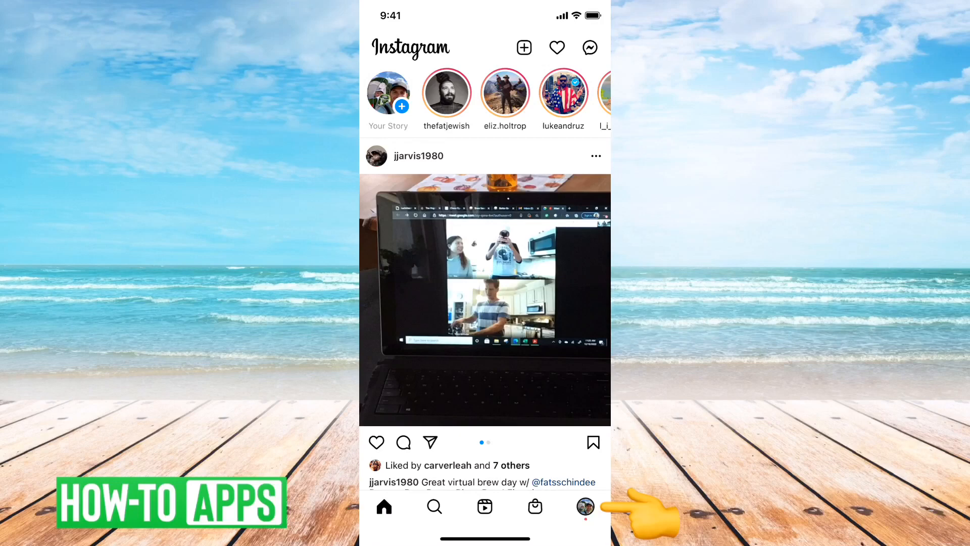
- Open your own profile page from the home feed via the bottom navigation profile icon
click(584, 507)
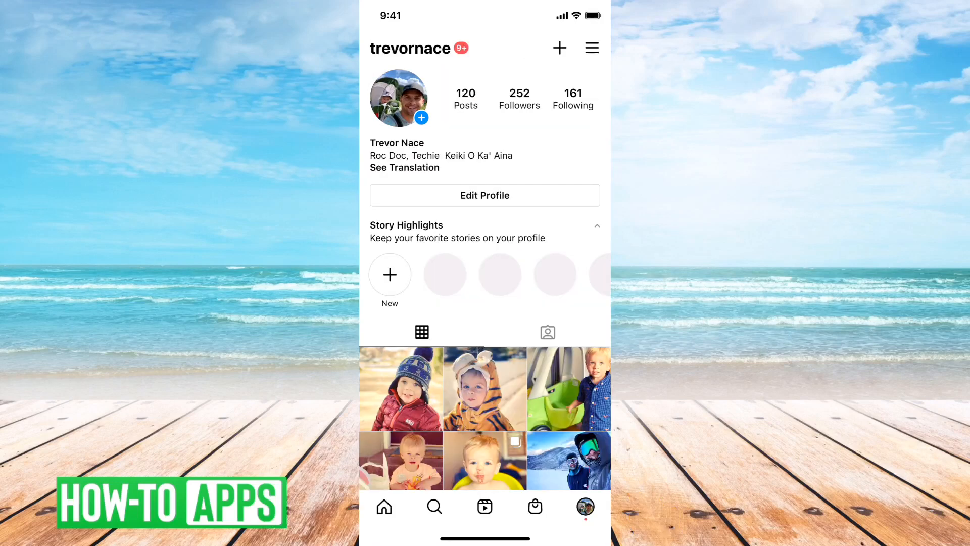
click(484, 195)
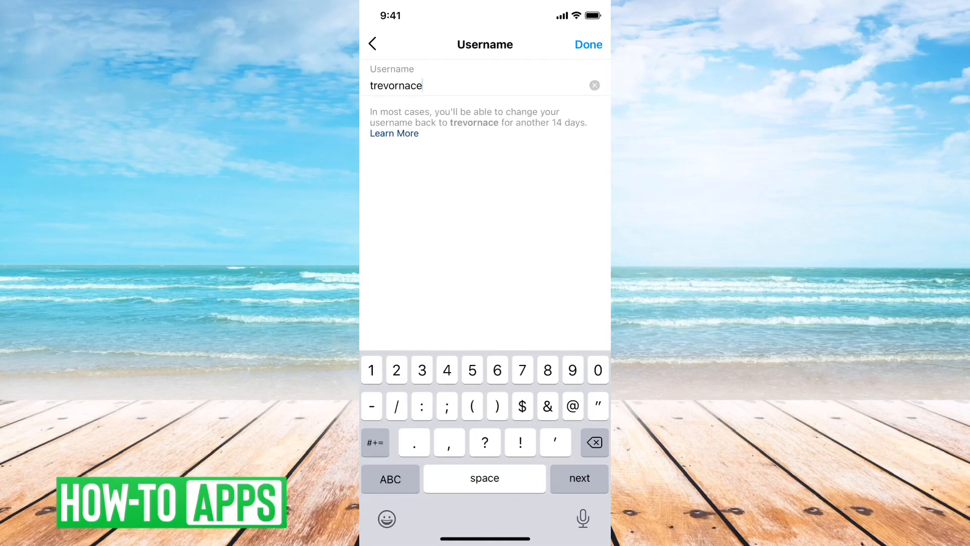
- Switch to the symbols keyboard, try an underscore, and append a period to make 'trevornace.'
click(374, 442)
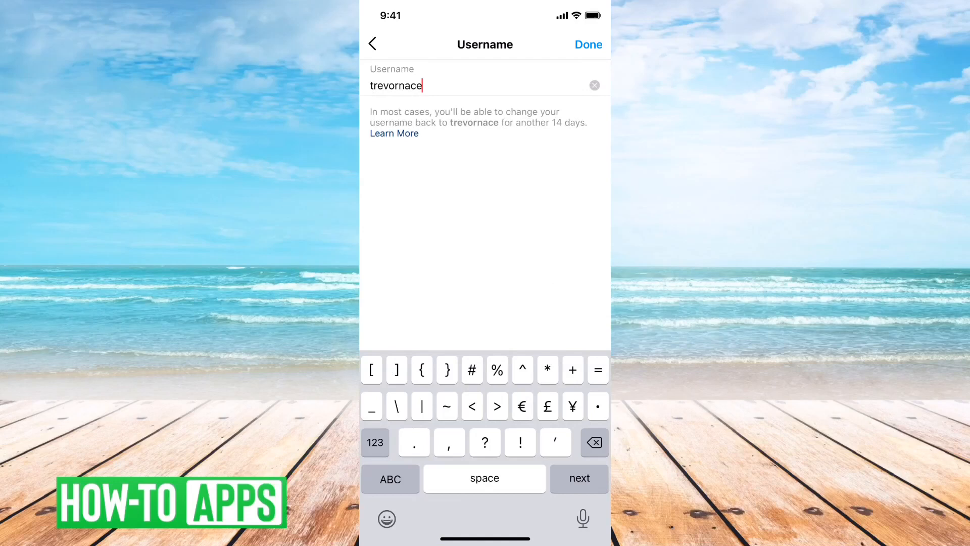
text(_)
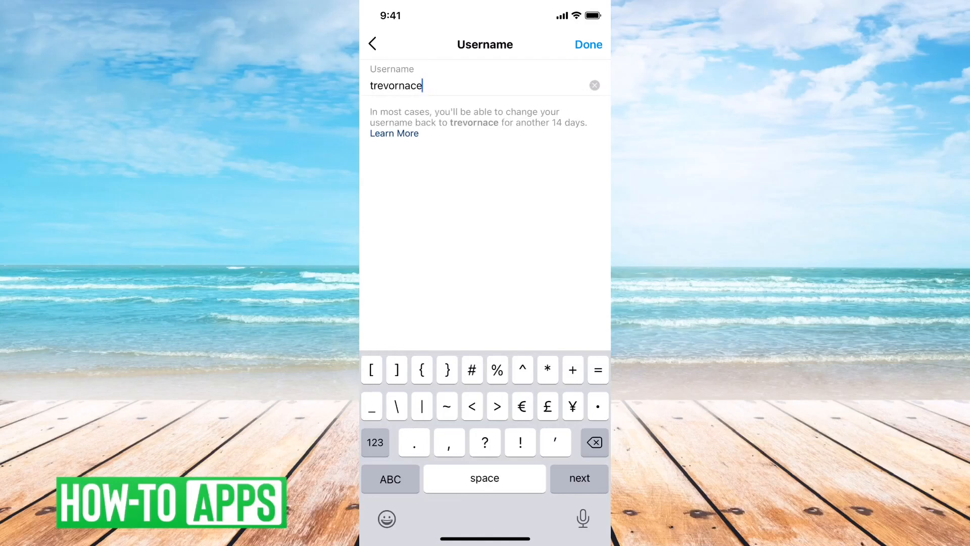
text(.)
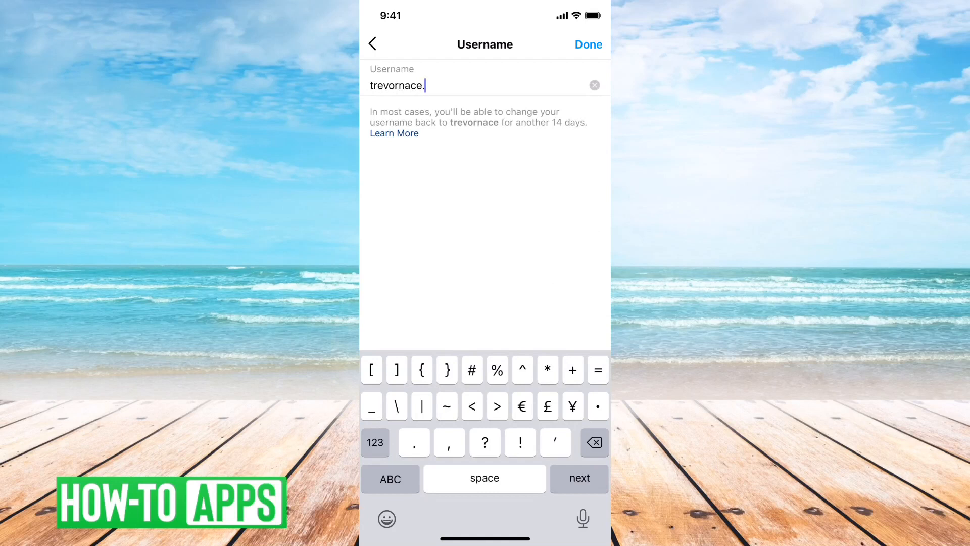